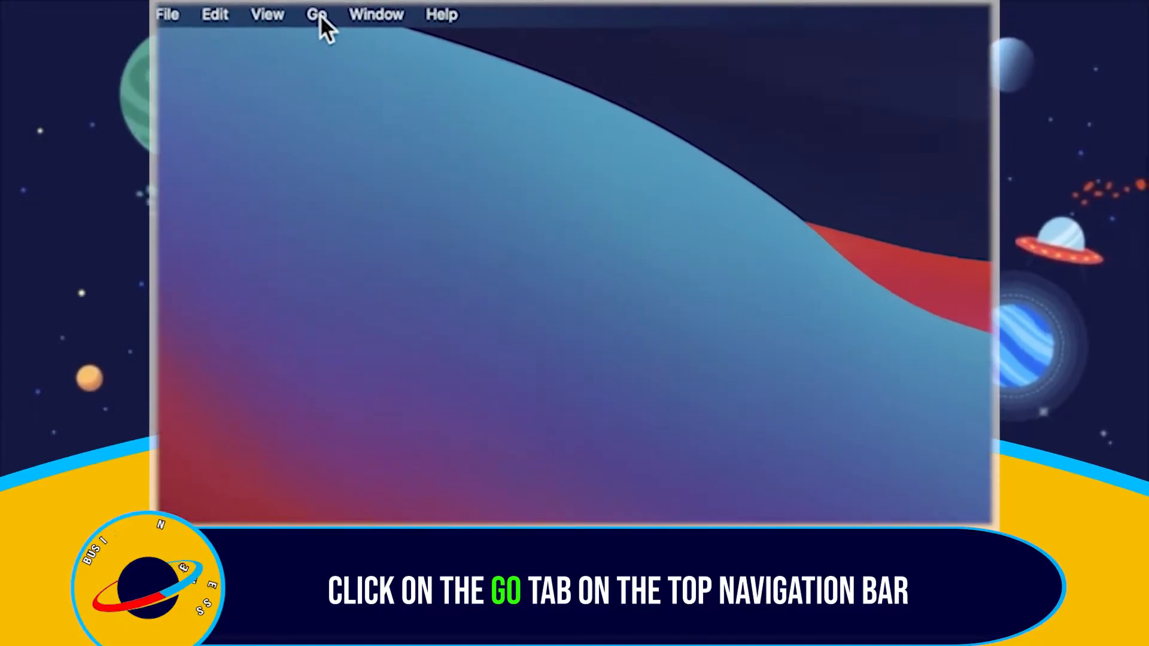
Navigate to ~/Library/Caches via Go to Folder, revealing the com.microsoft.teams folder.
left_click(318, 14)
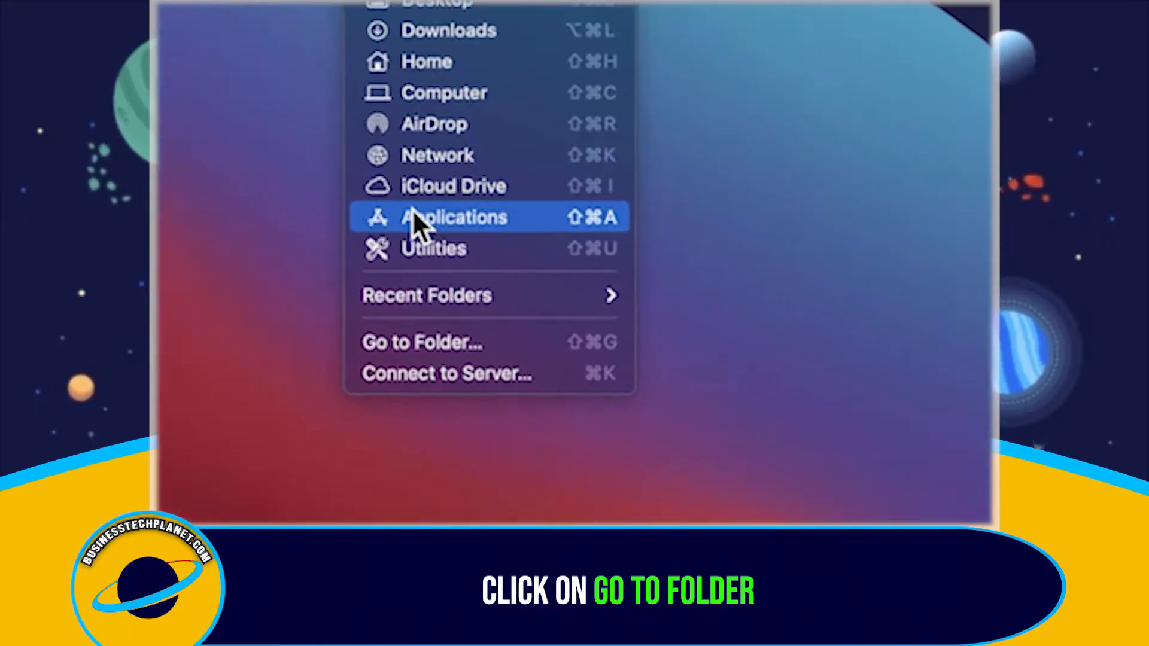
mouse_move(422, 341)
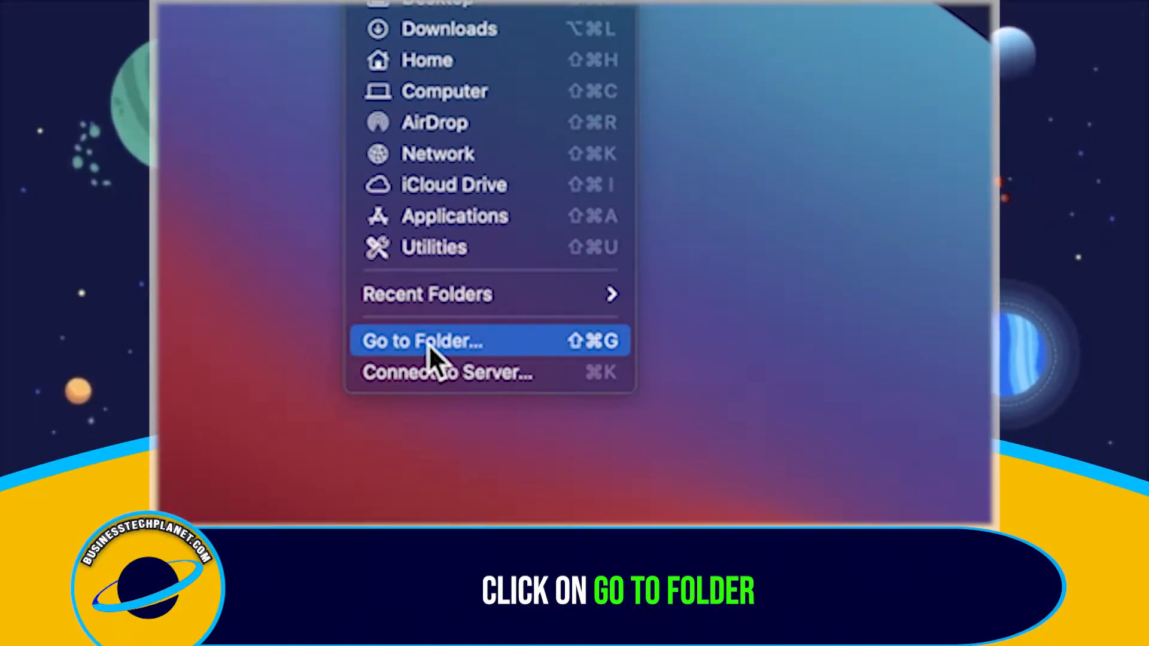
left_click(423, 342)
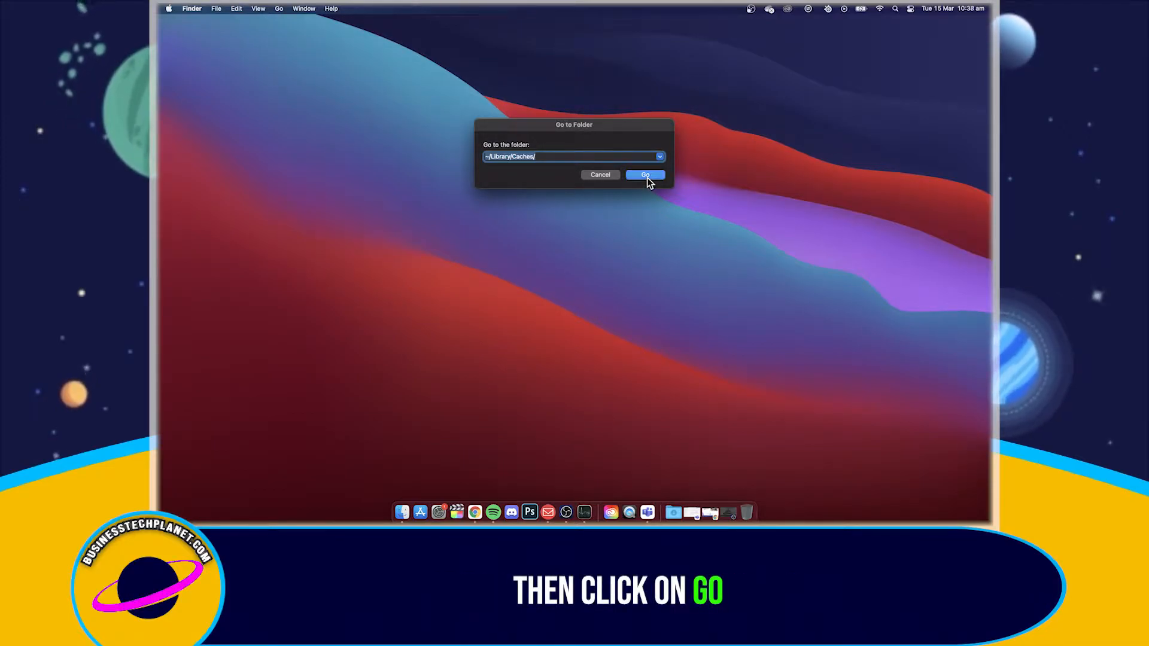
left_click(645, 174)
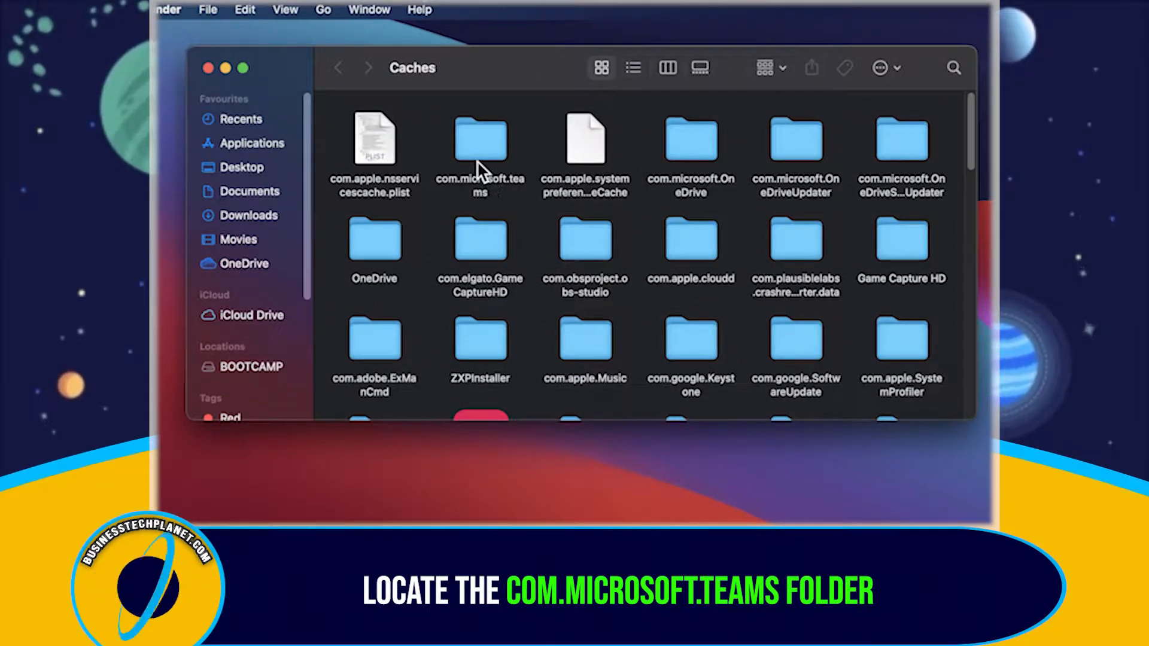
Select the com.microsoft.teams cache folder and bring up its actions to bin it.
left_click(480, 139)
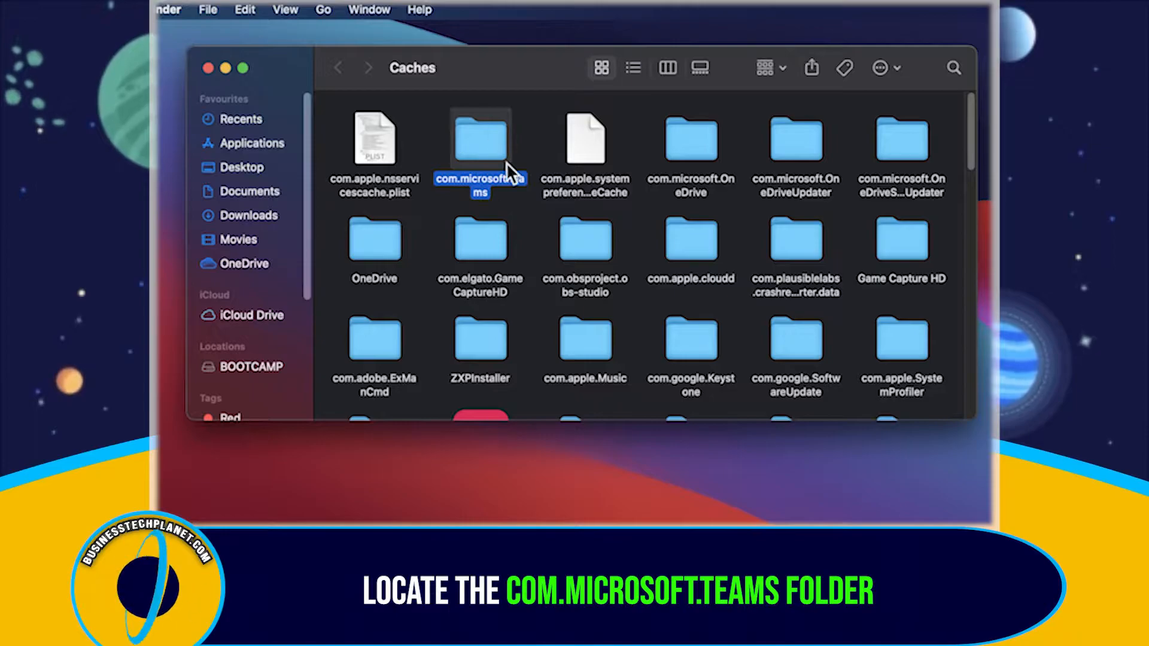
right_click(480, 139)
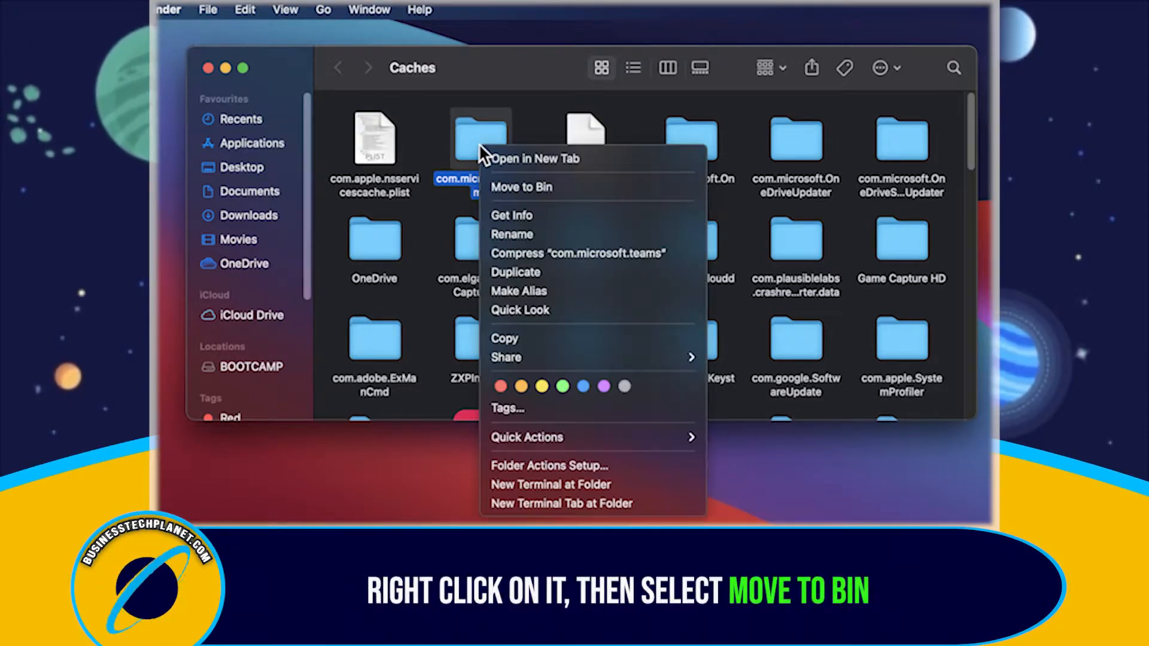
mouse_move(522, 187)
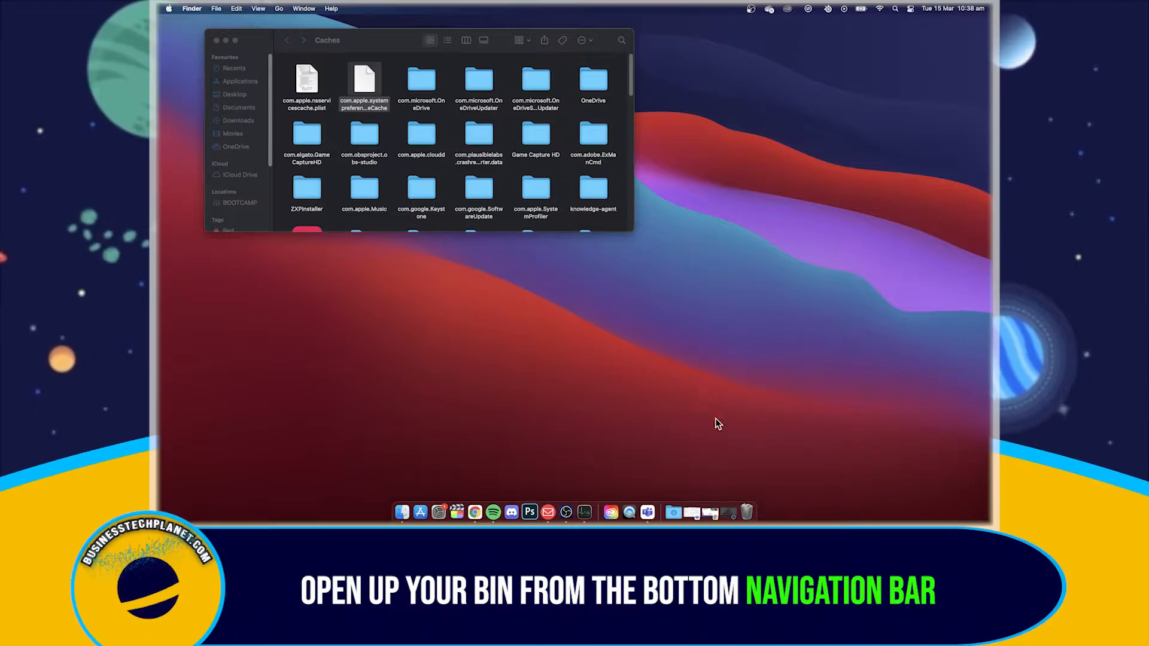
Delete the binned com.microsoft.teams folder immediately, confirming so the Bin is empty.
left_click(747, 511)
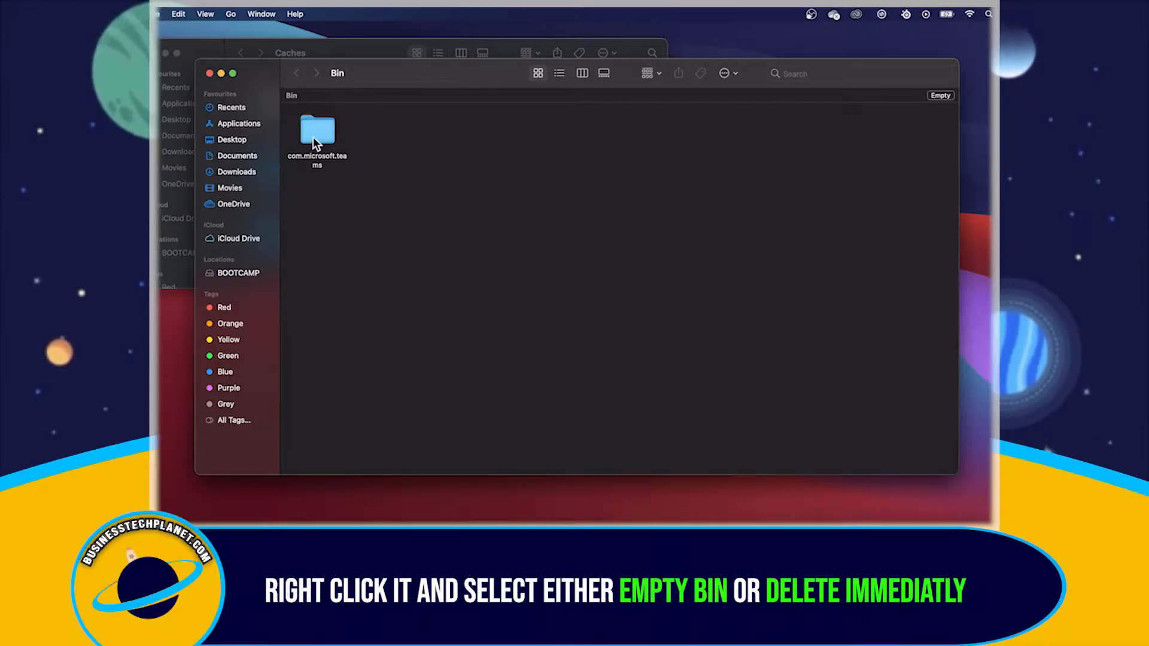
right_click(316, 132)
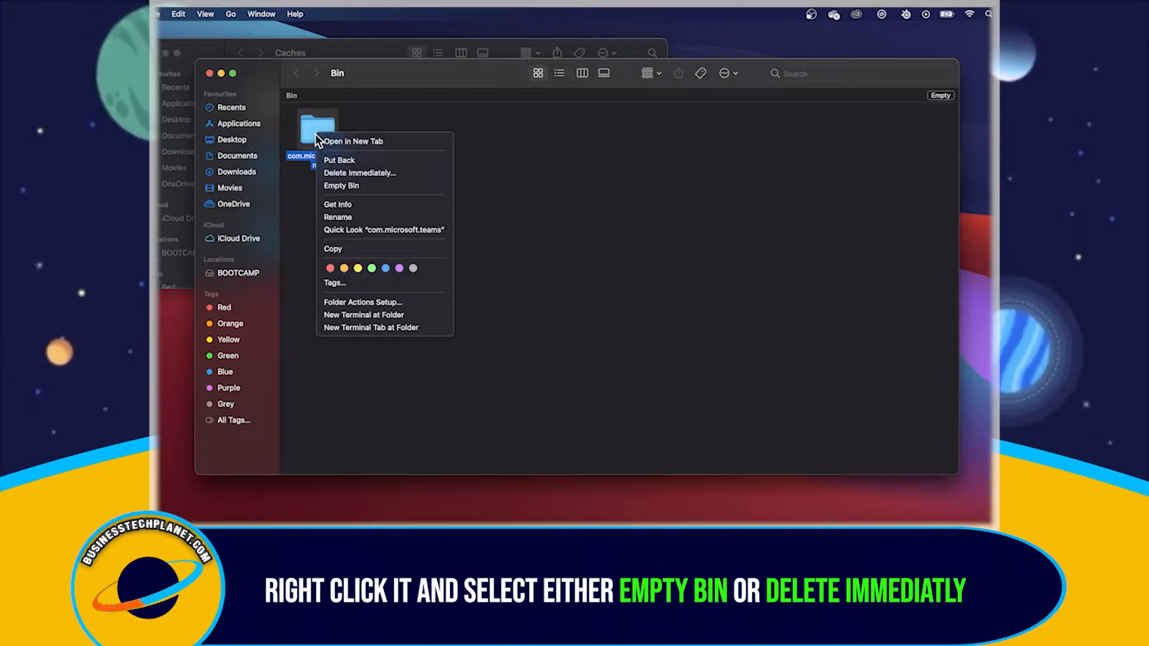
mouse_move(341, 195)
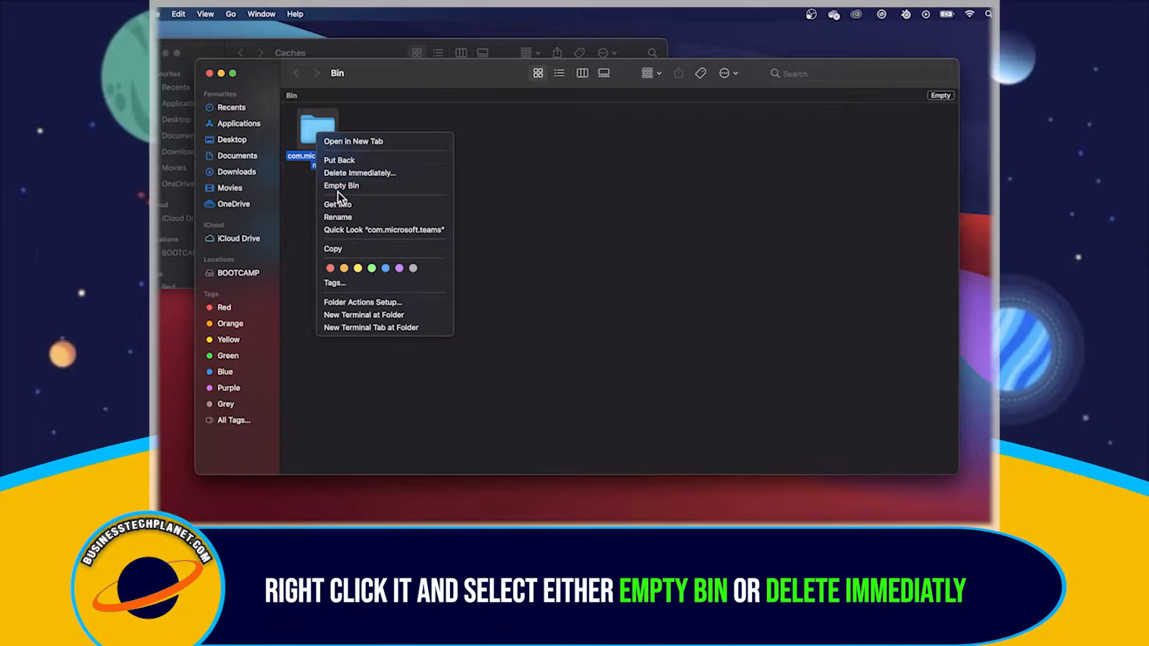
mouse_move(359, 172)
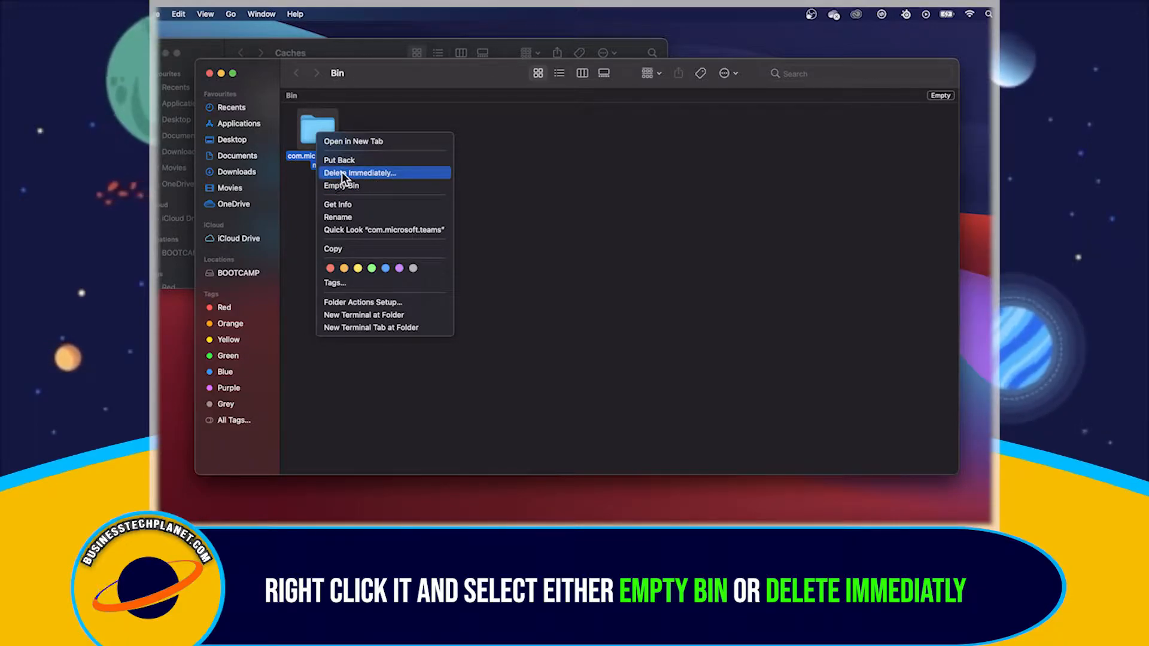
left_click(359, 173)
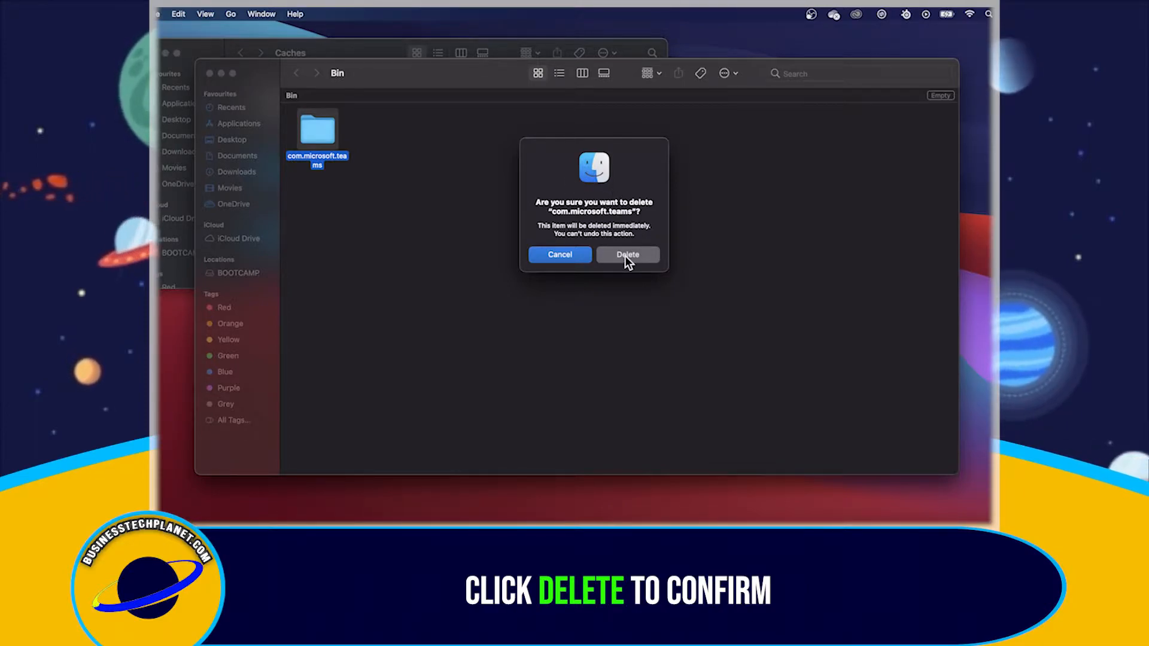
left_click(627, 254)
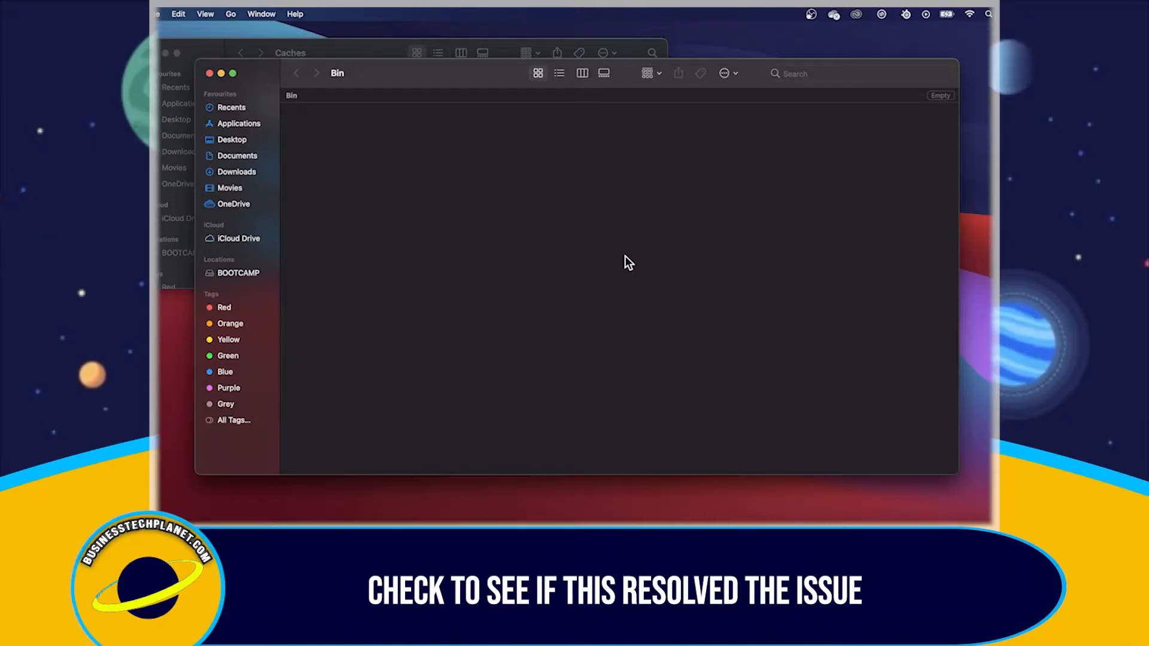
left_click(209, 73)
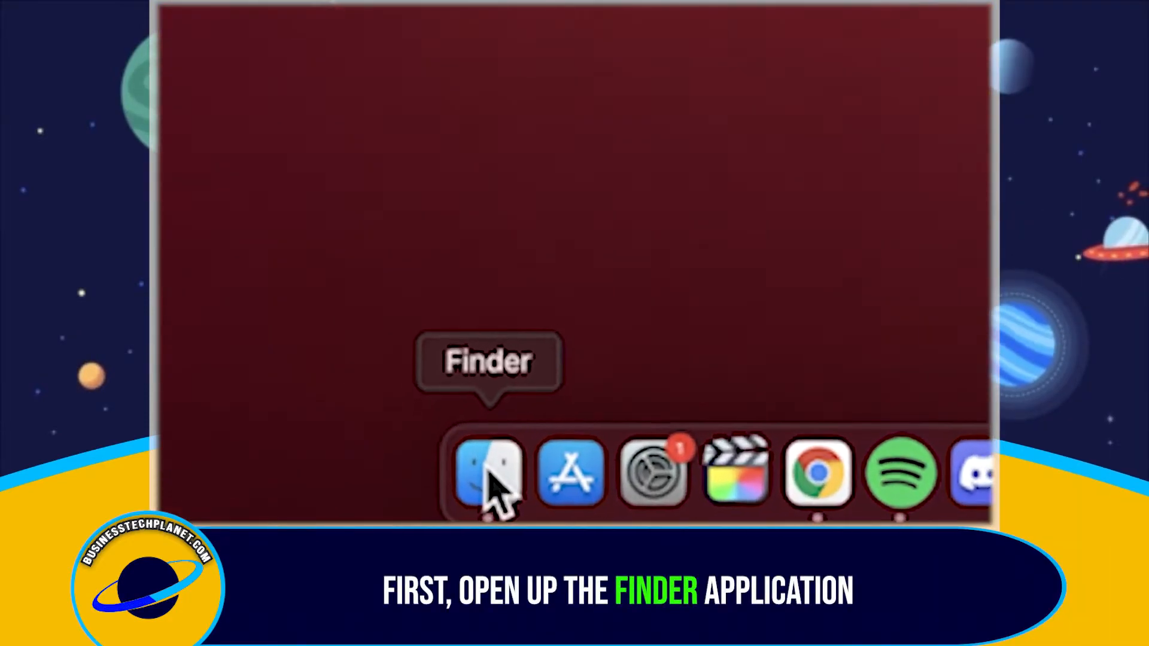
Reopen Finder to Applications and select the Microsoft Teams app.
left_click(488, 473)
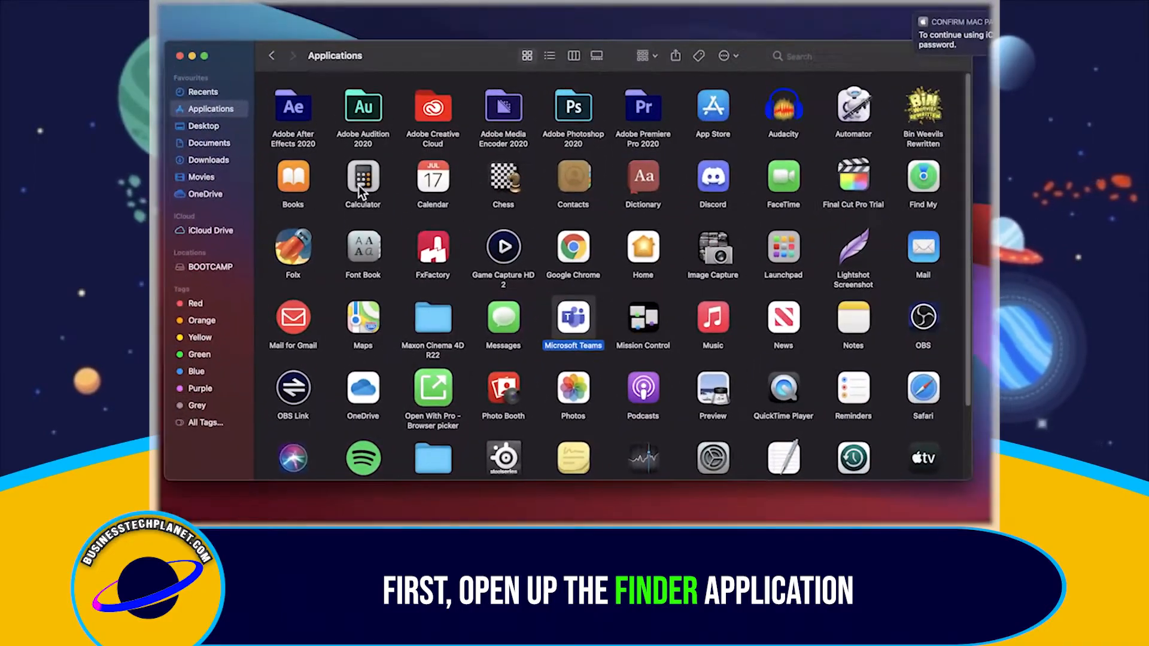
mouse_move(211, 109)
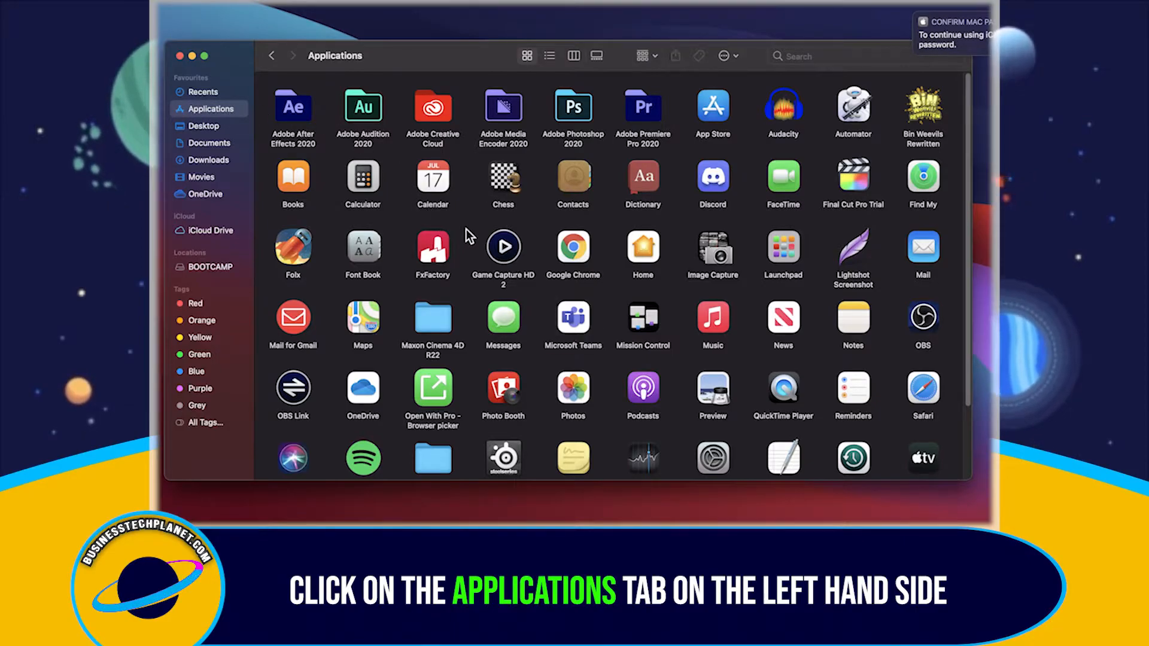
mouse_move(583, 359)
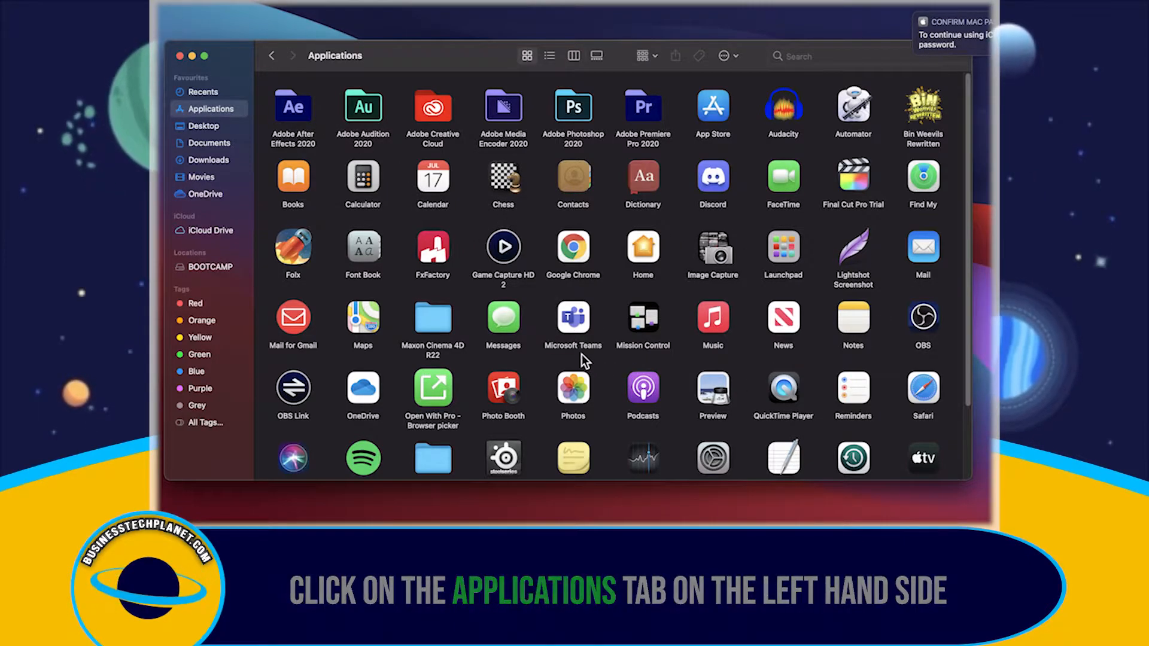
left_click(572, 321)
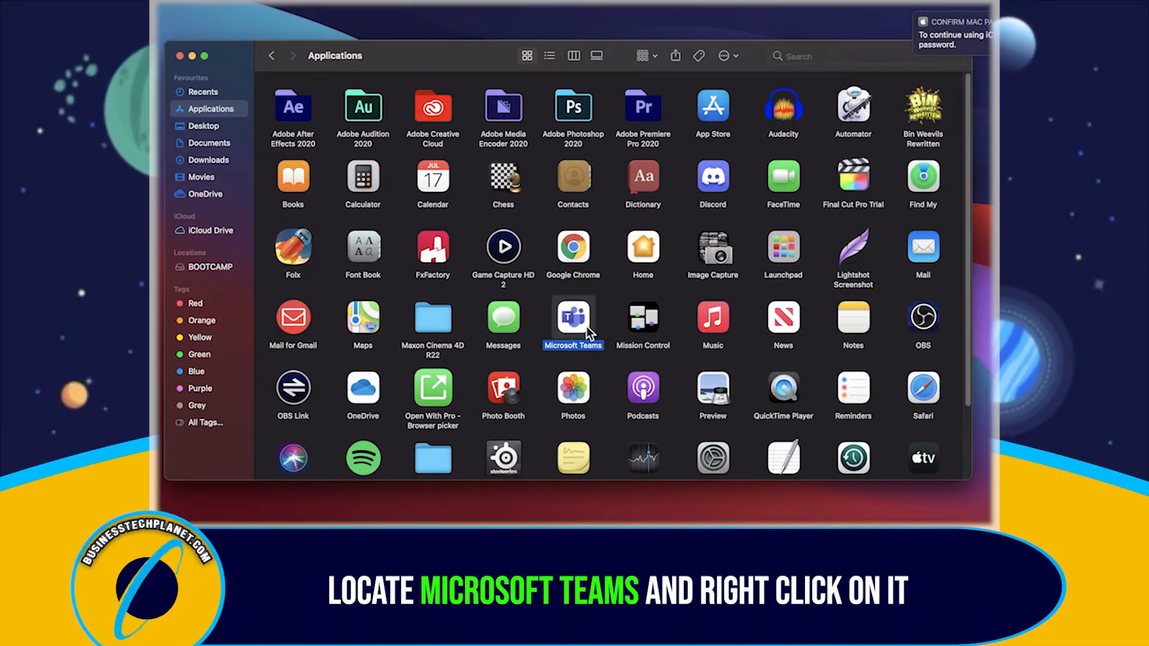
Move Microsoft Teams to the Bin, authorising with the account password.
right_click(574, 322)
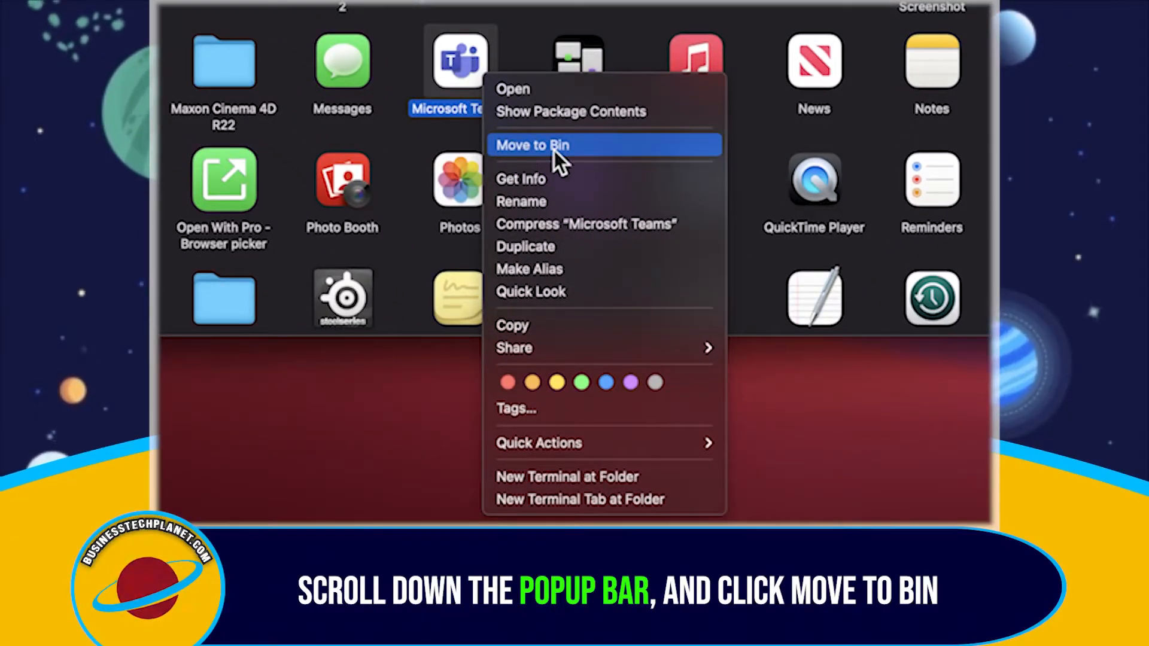
left_click(532, 145)
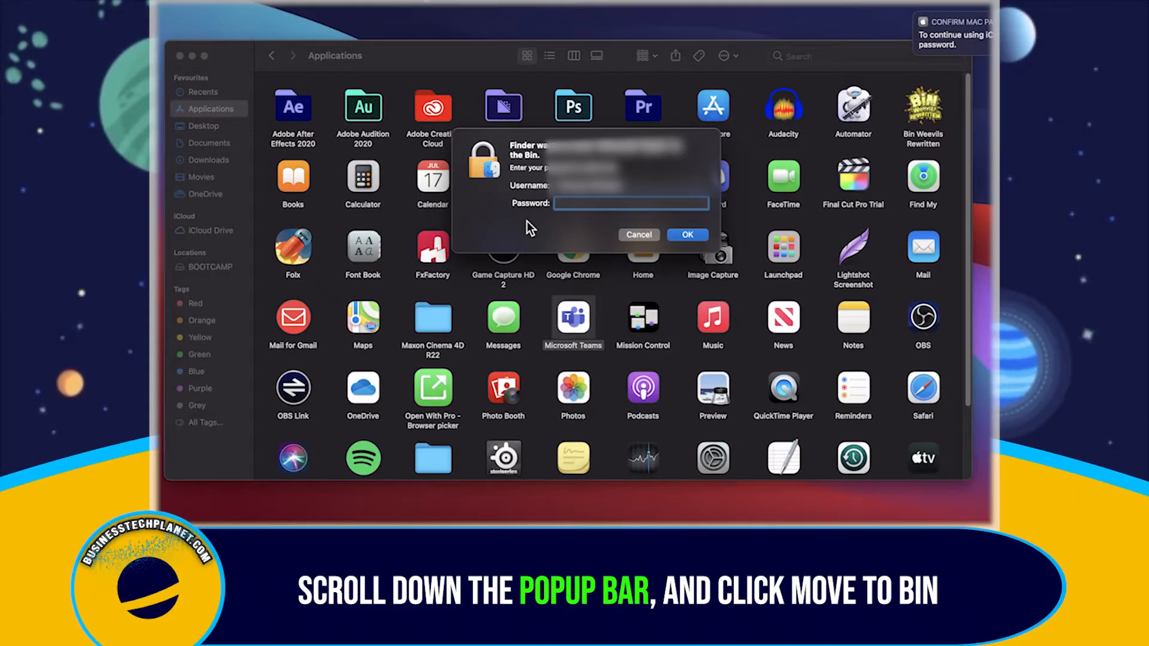
type("••••")
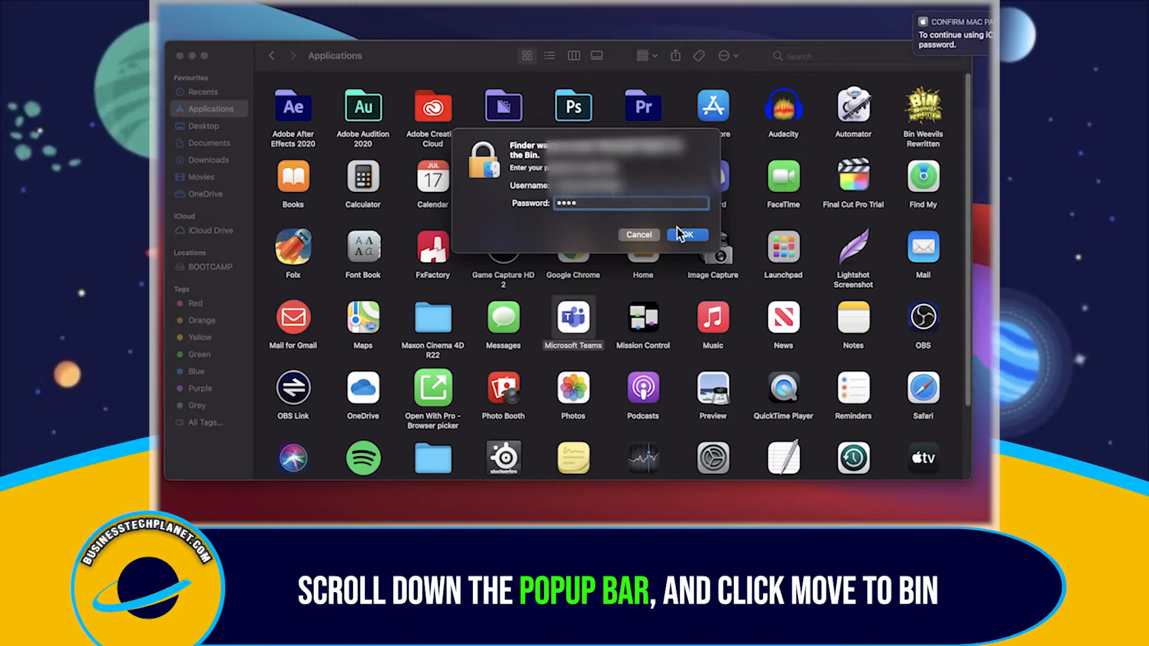
left_click(686, 234)
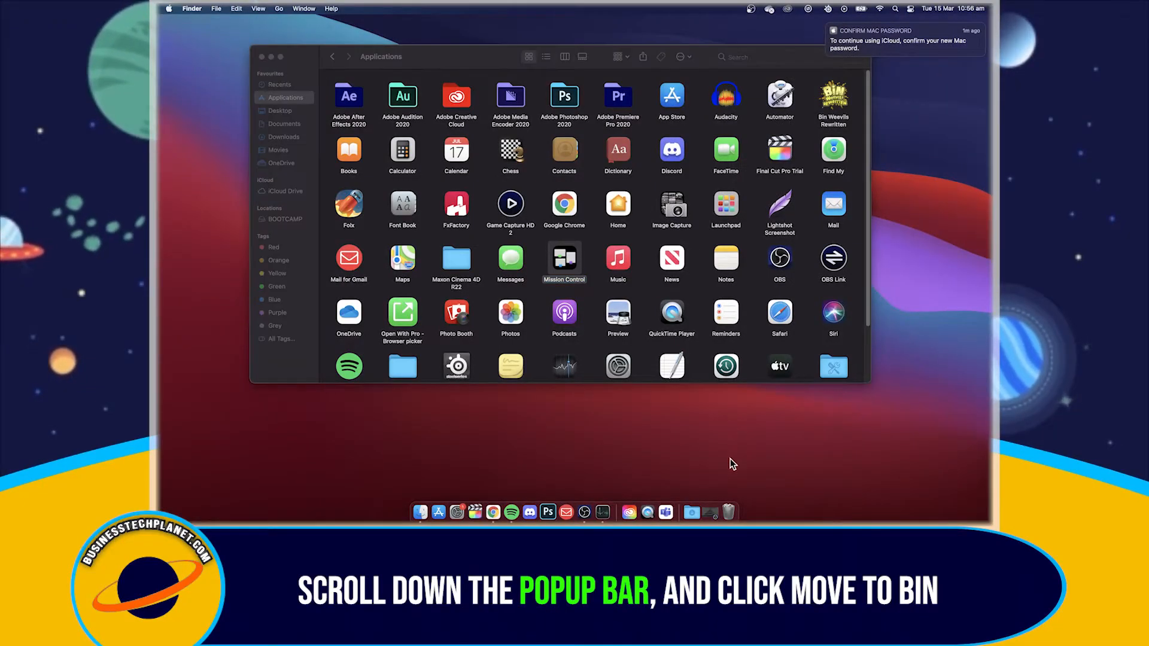
mouse_move(564, 440)
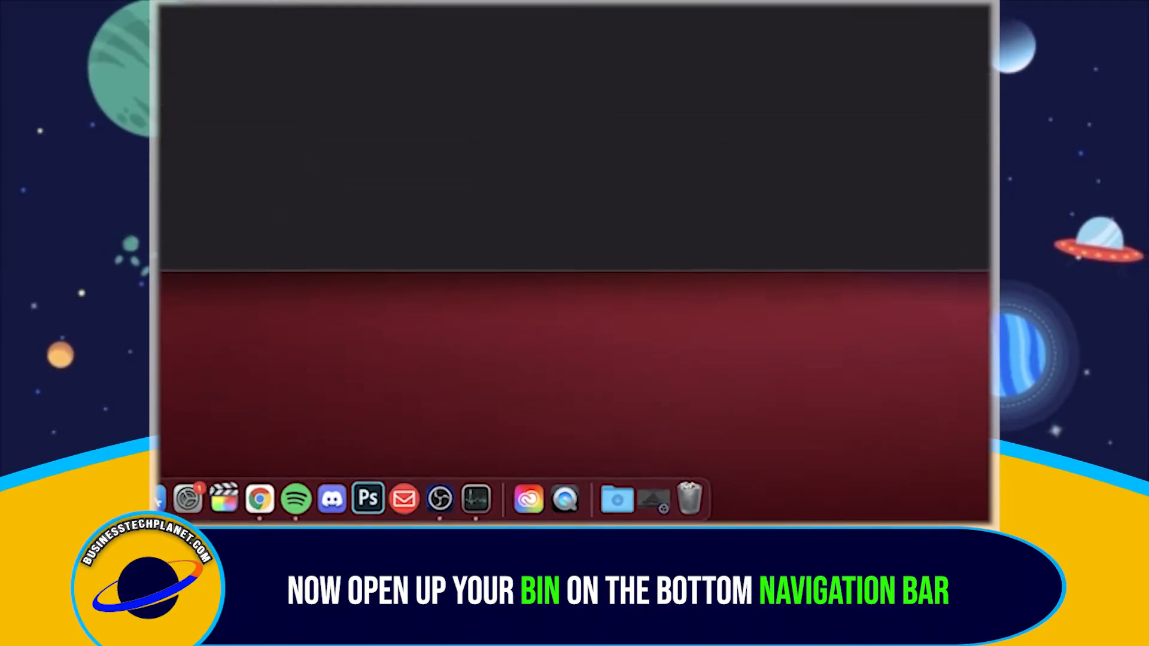
Empty the Bin to erase Microsoft Teams permanently, then return to Applications.
left_click(690, 499)
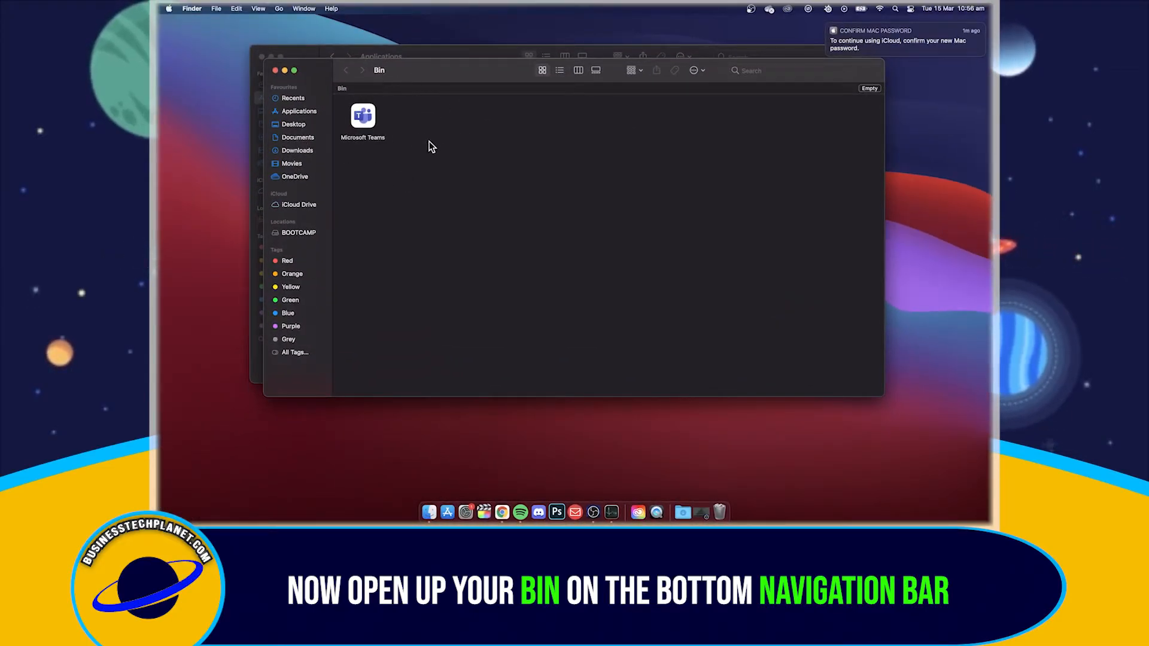
right_click(363, 117)
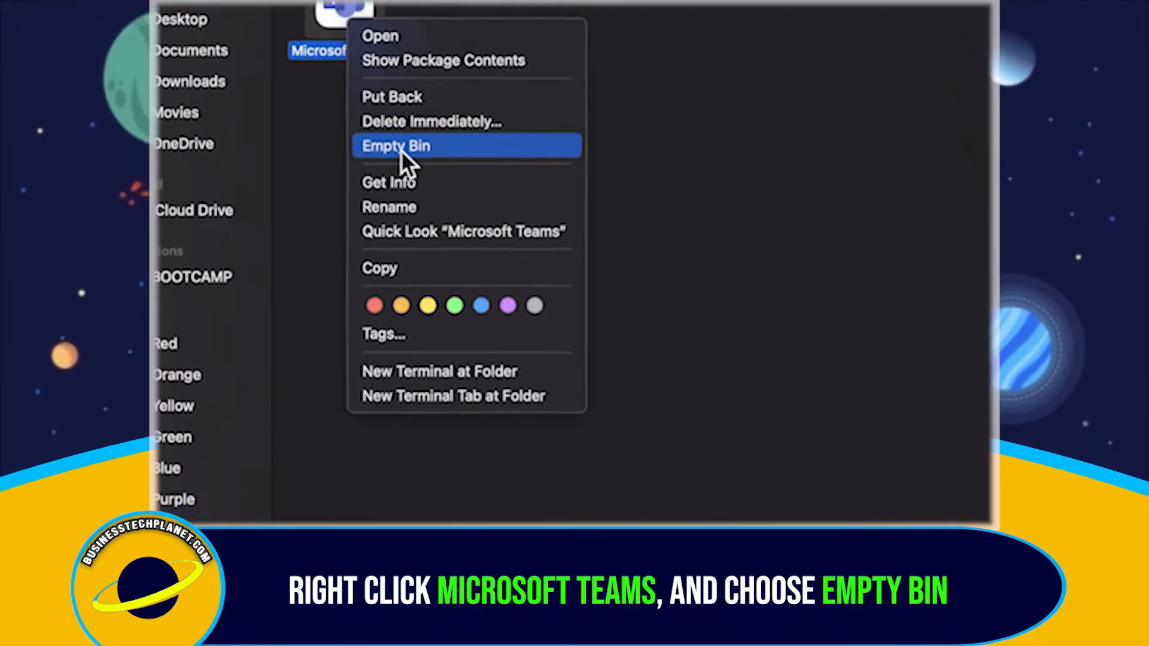
left_click(395, 146)
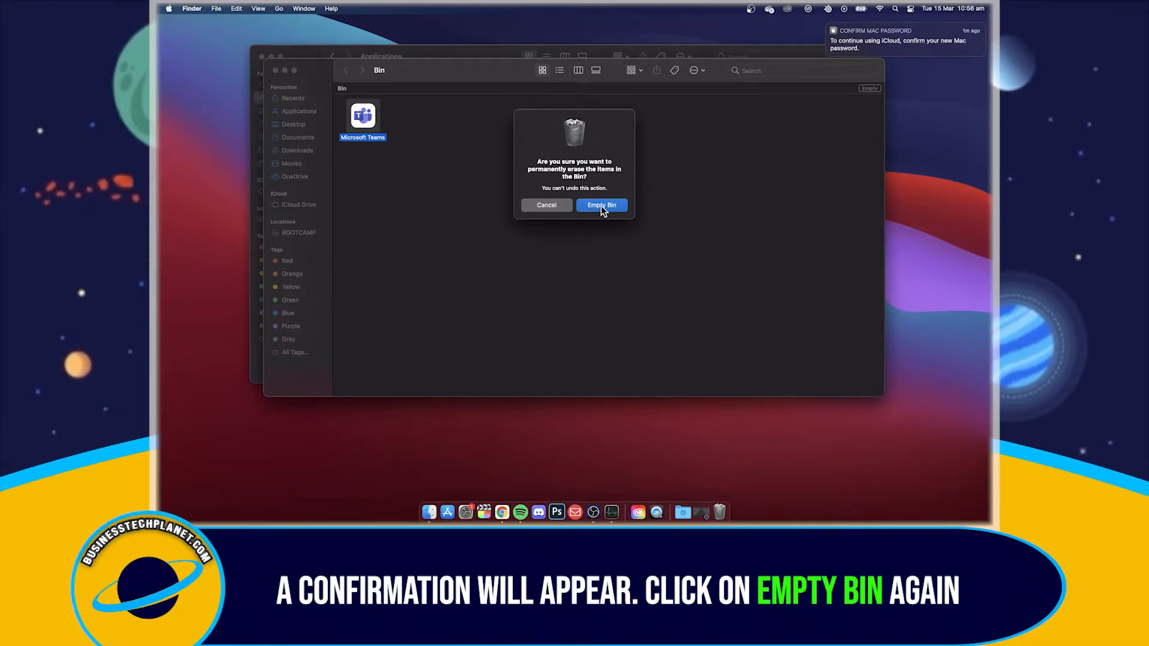
left_click(602, 205)
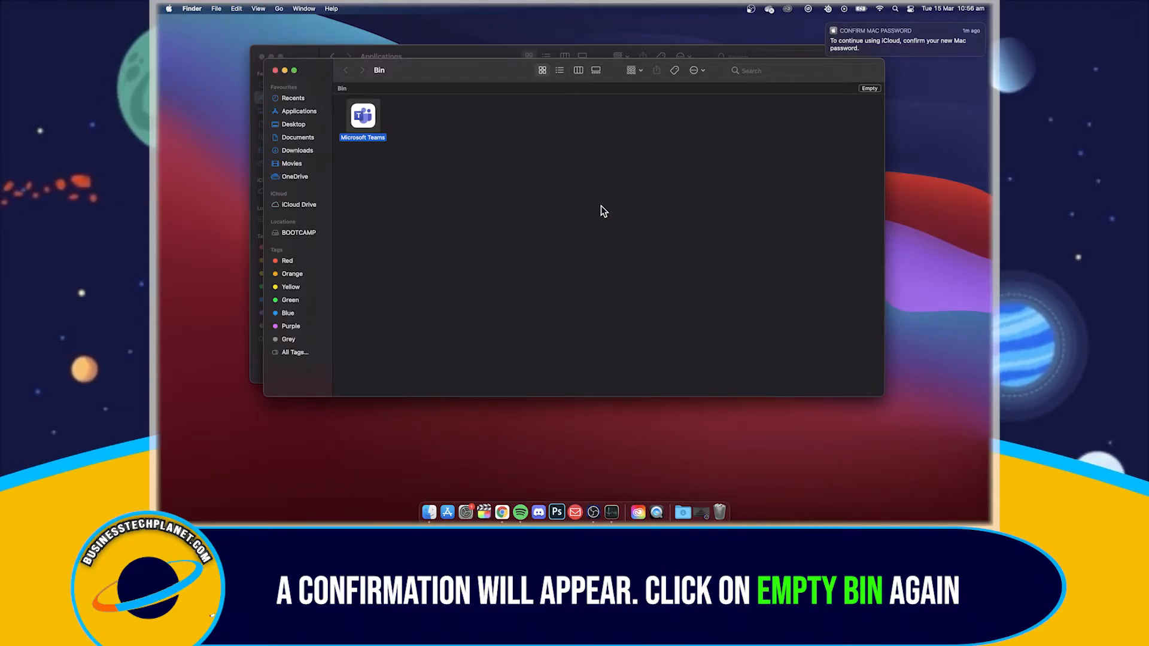
left_click(299, 110)
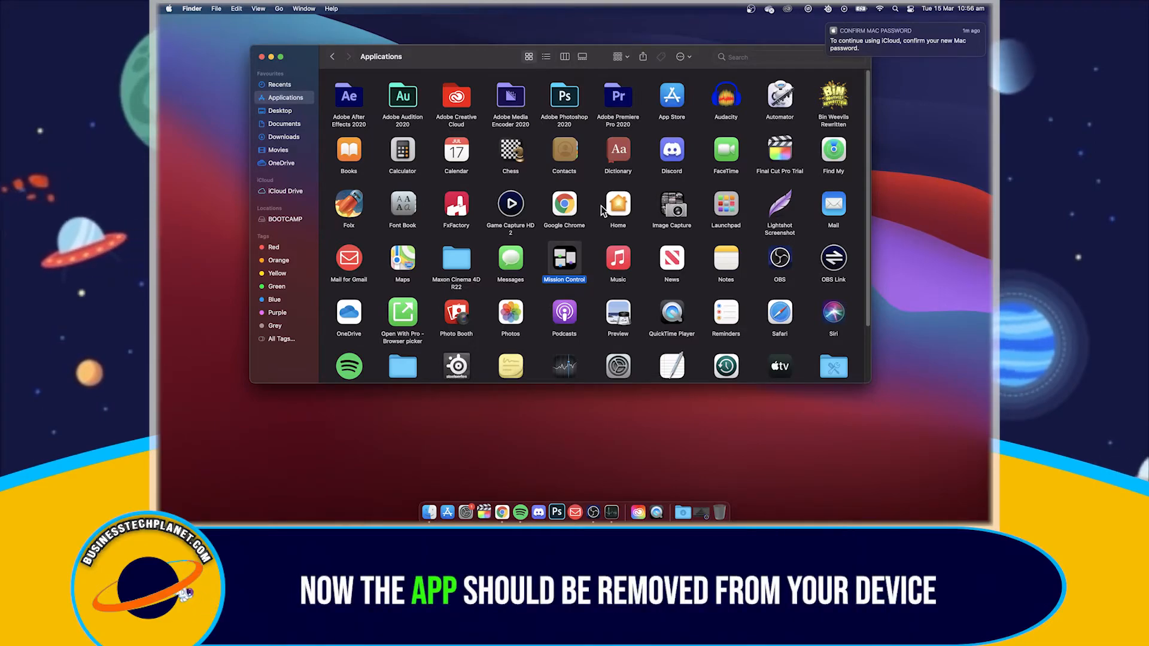
mouse_move(538, 513)
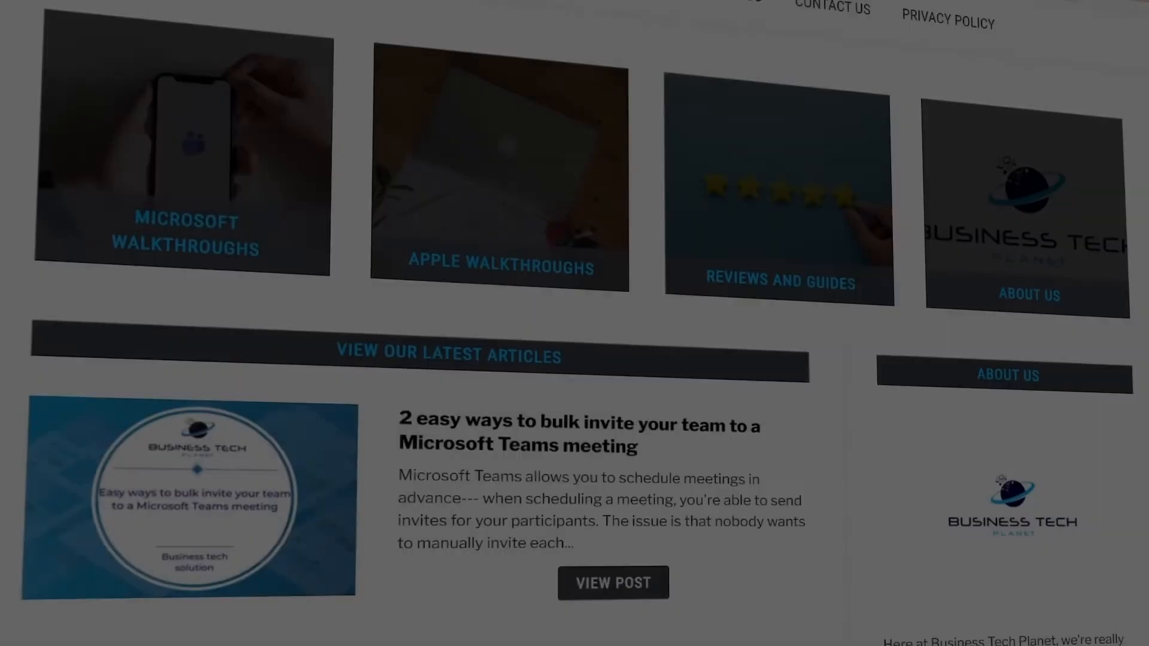
scroll("down", 3)
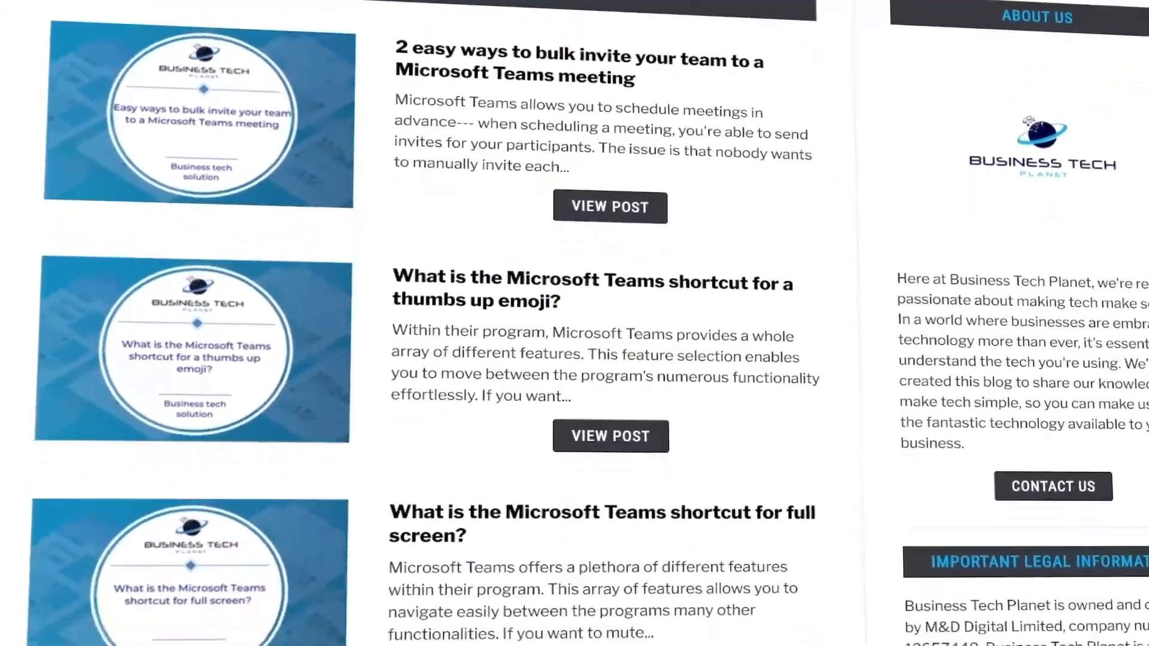